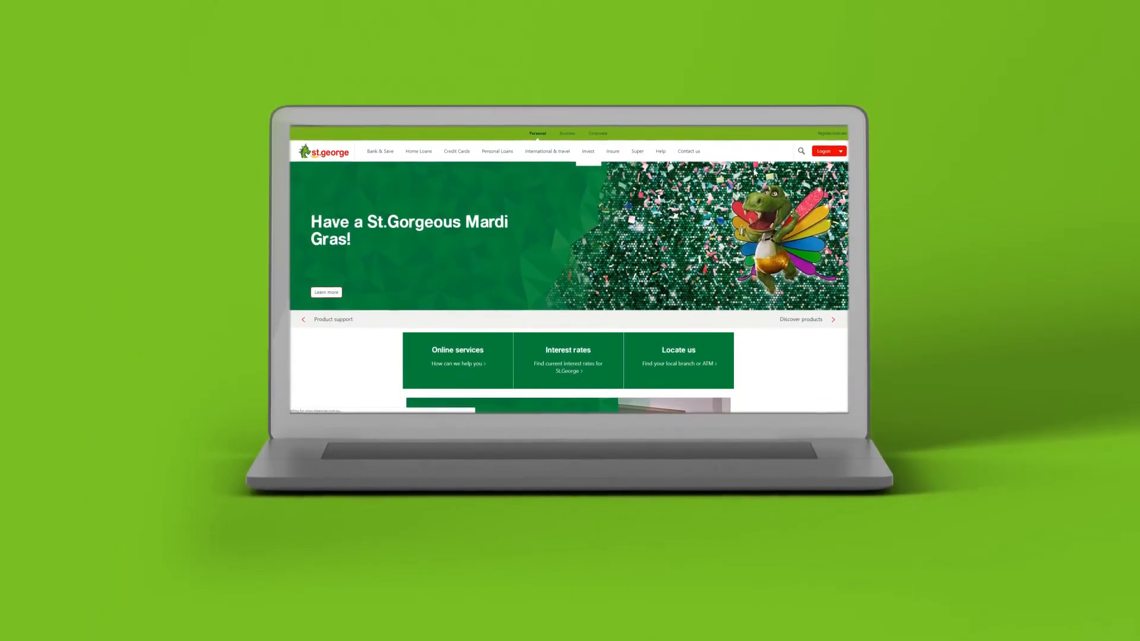
Step: Go to the Business Banking Online logon page via the Logon menu
left_click(825, 151)
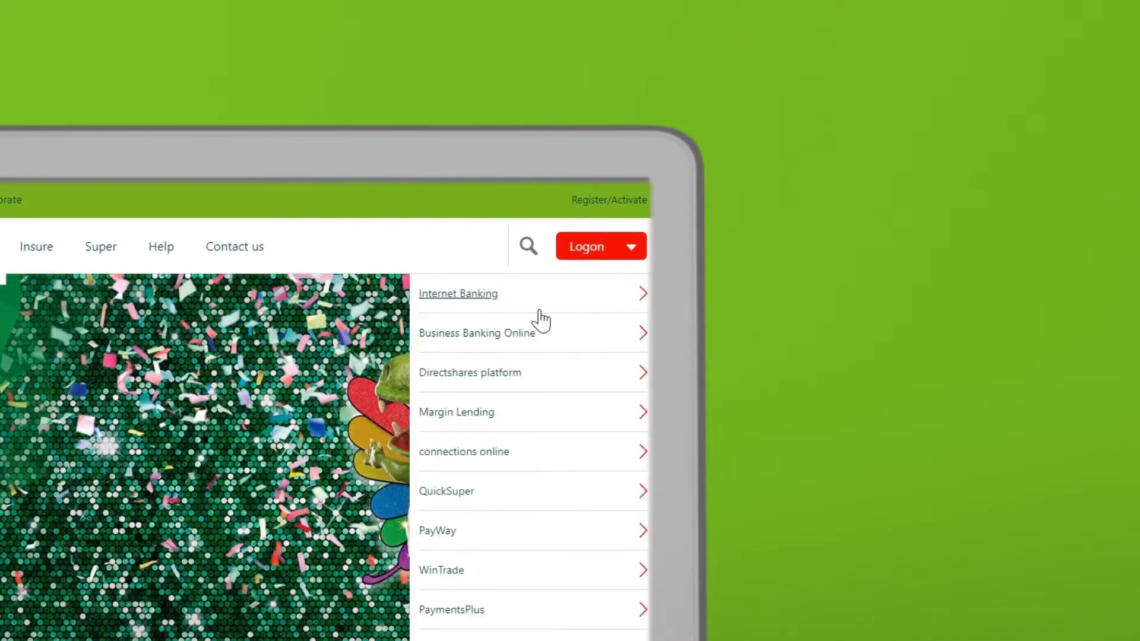
left_click(476, 332)
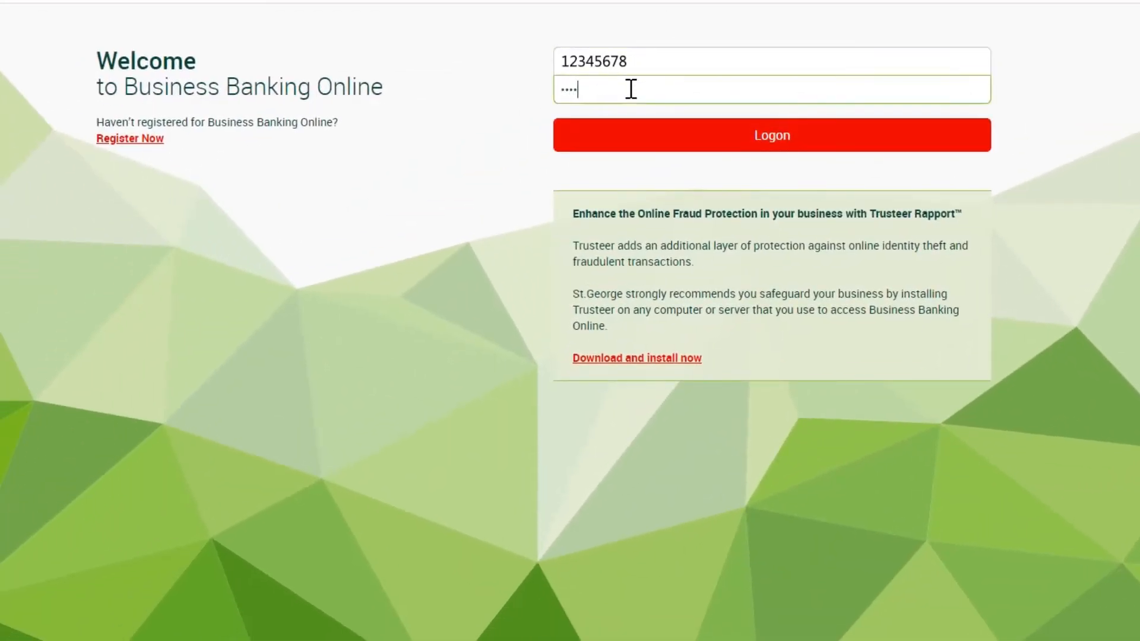
Step: Log on, replace the temporary password with a new one, and go to Security centre
left_click(771, 135)
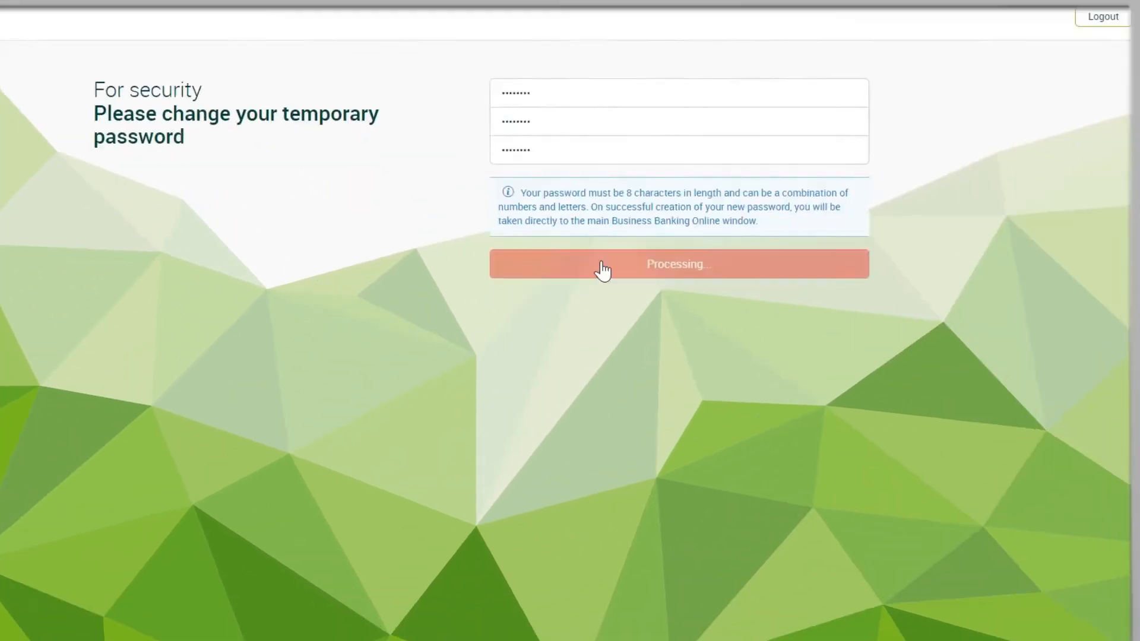
left_click(677, 264)
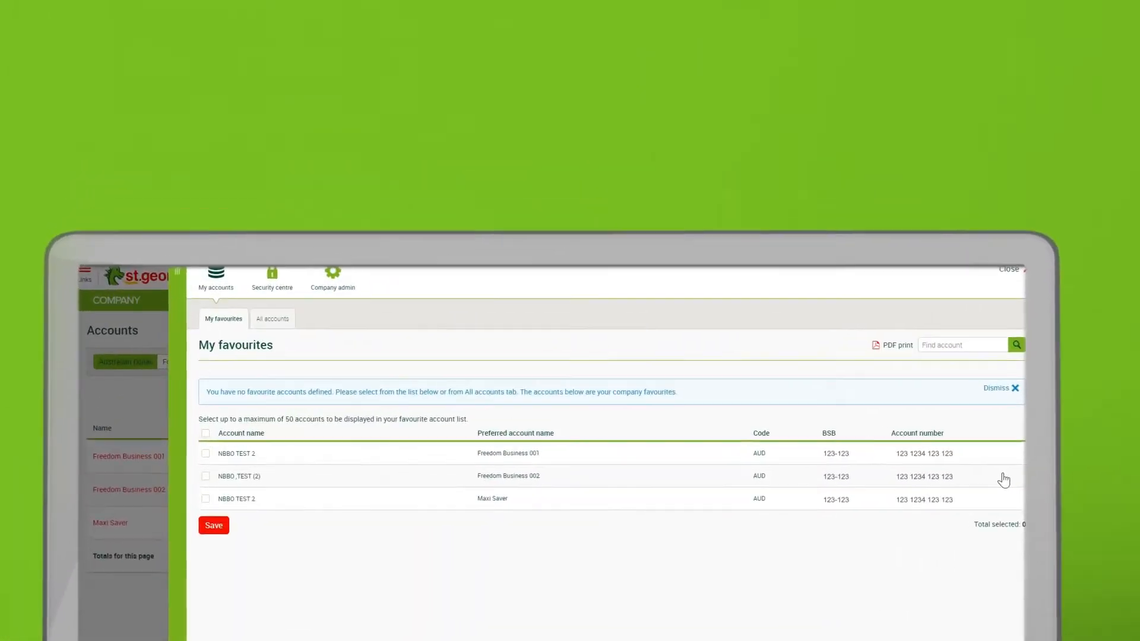
left_click(271, 276)
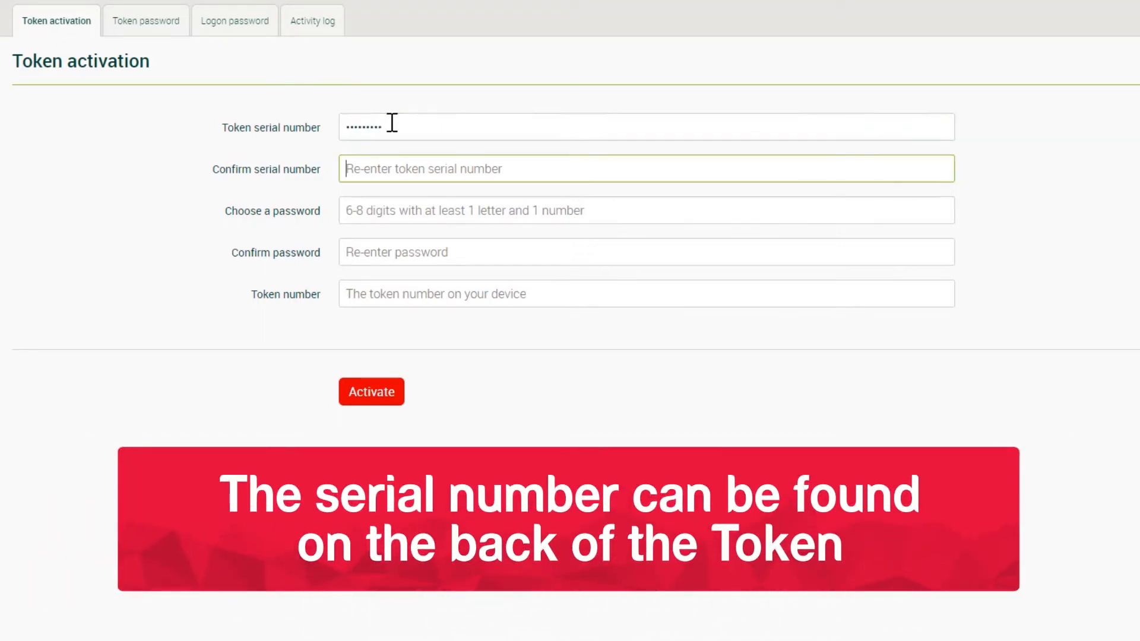
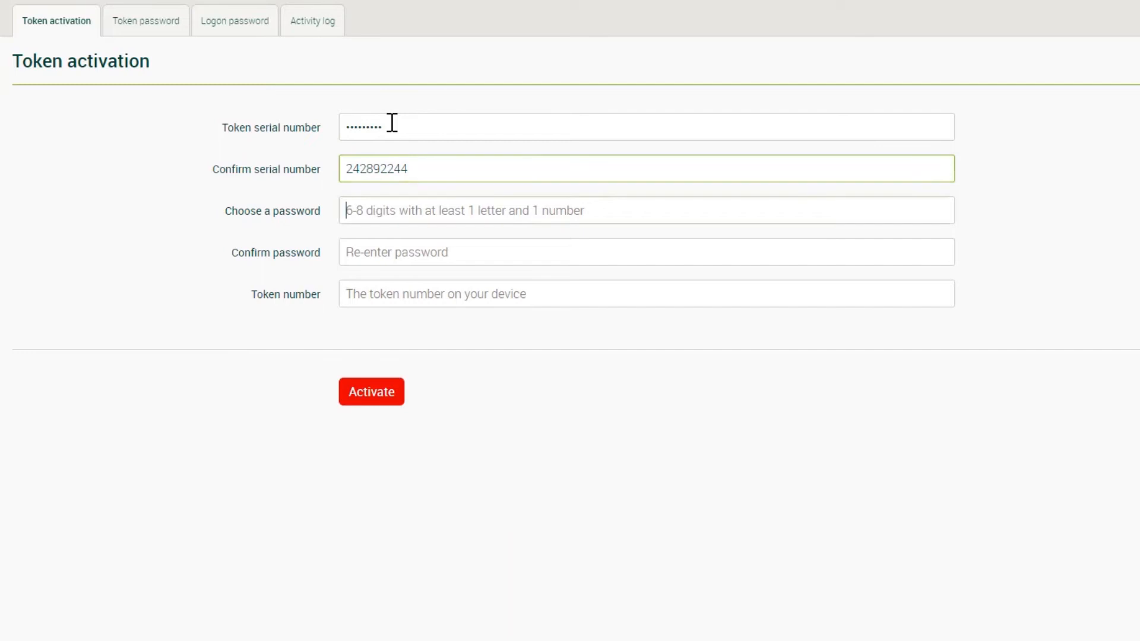
type("••")
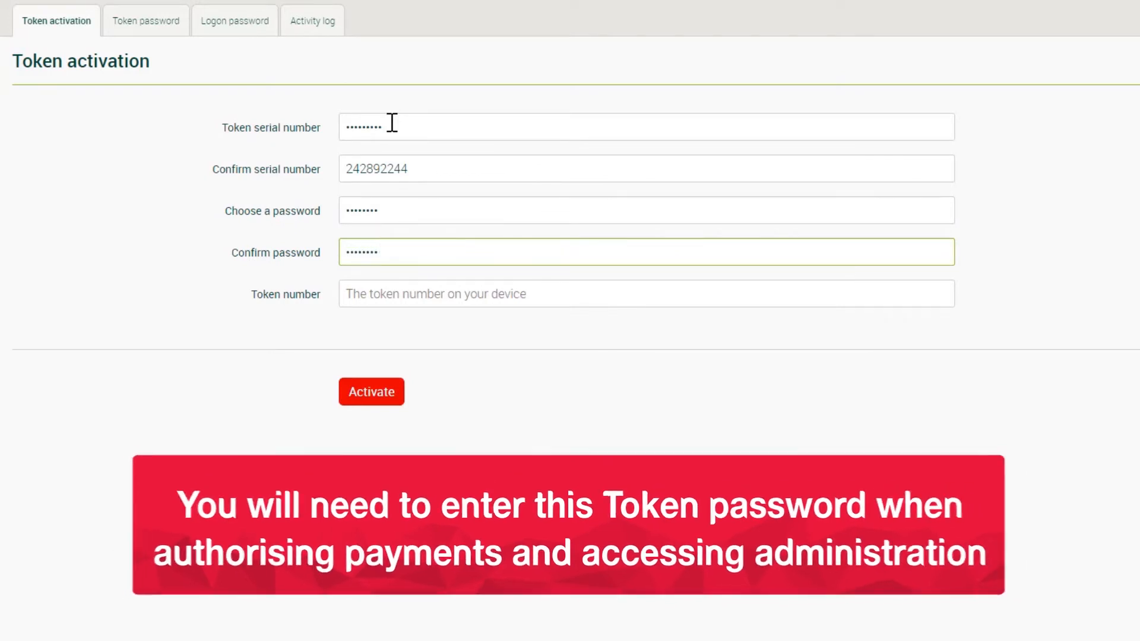
left_click(645, 294)
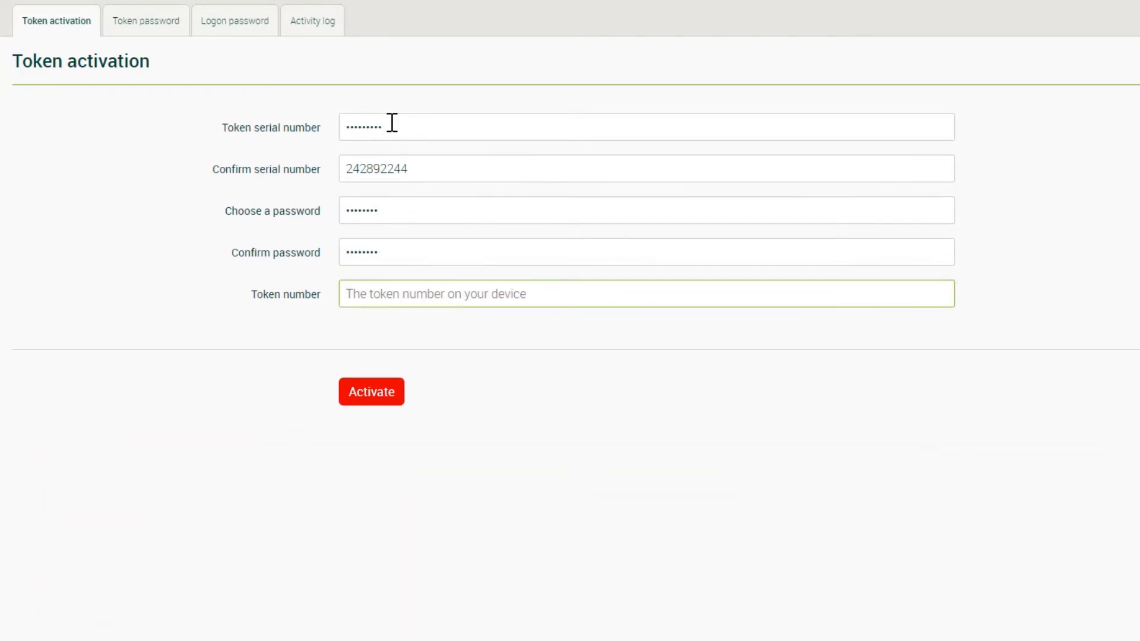
left_click(371, 392)
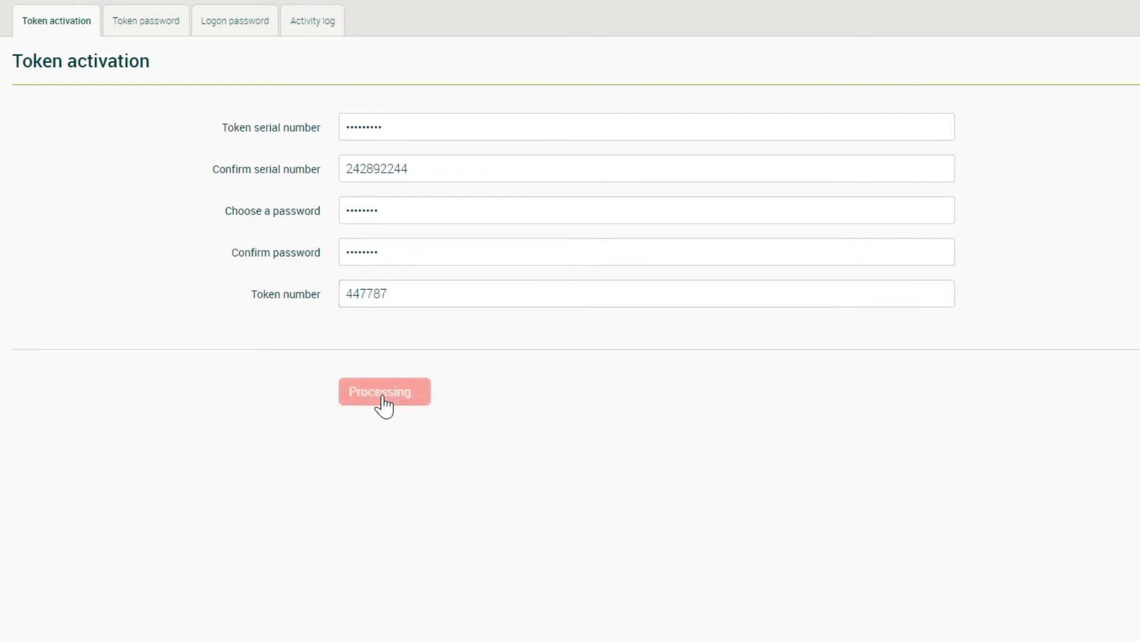
left_click(384, 391)
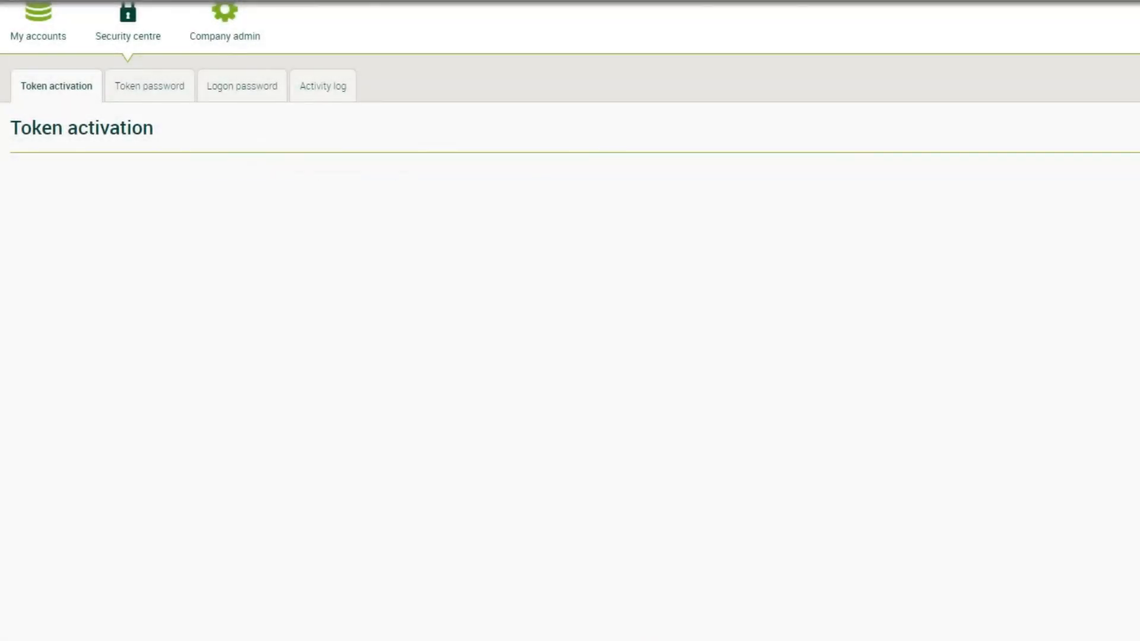
Step: Switch Security centre to the Token password tab to show the empty change-password form
left_click(149, 85)
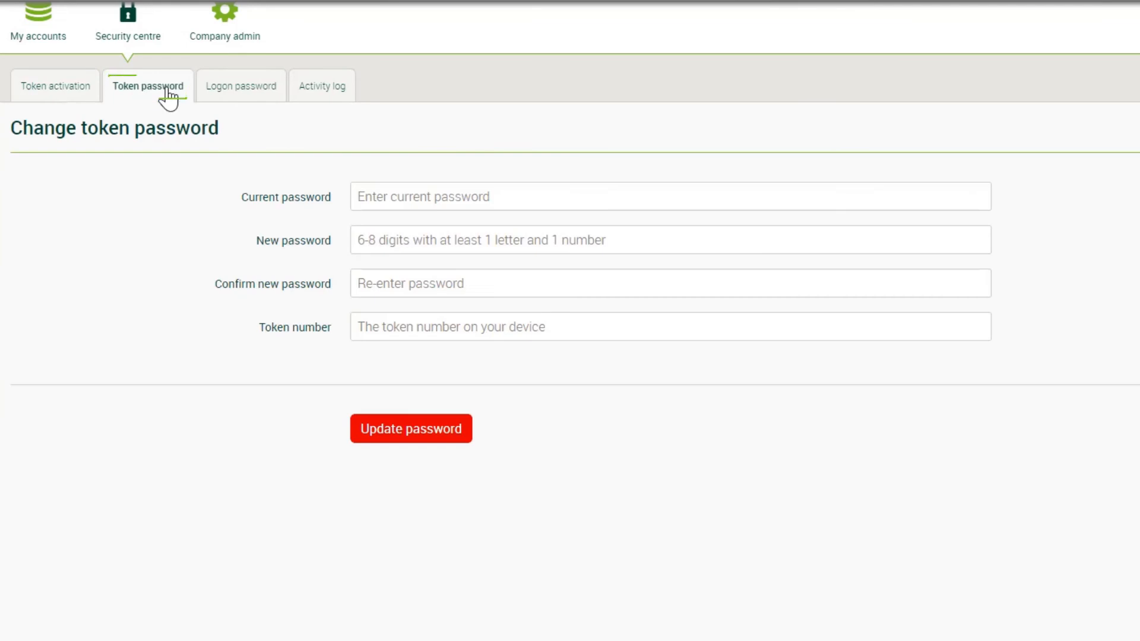